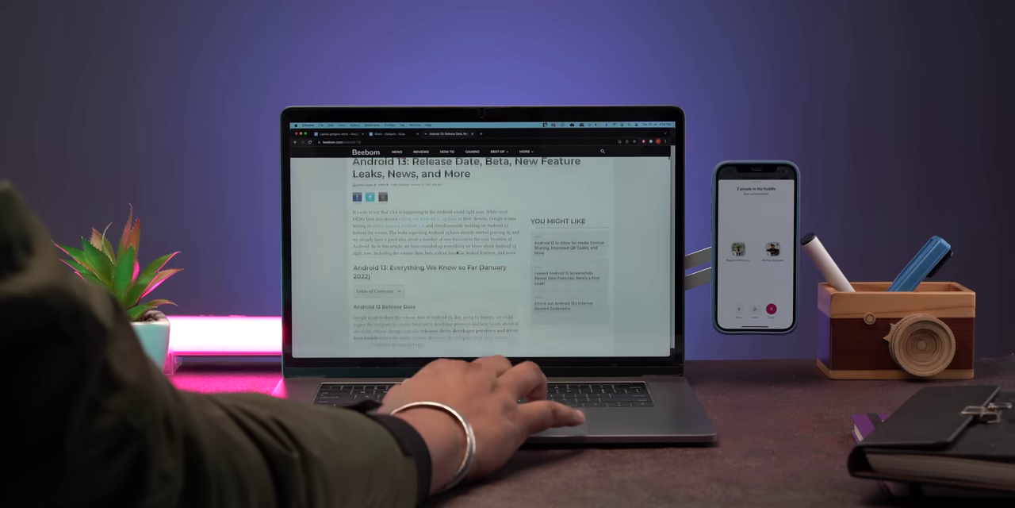
Launch Secureye from the desktop and dismiss its 'Can not find fingerprint dongle' warning.
scroll("down", 3)
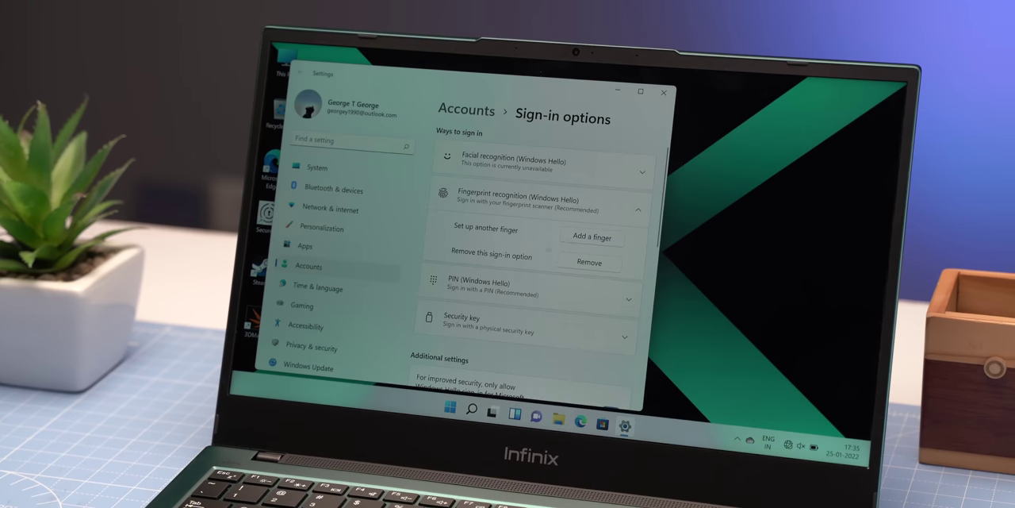
left_click(592, 238)
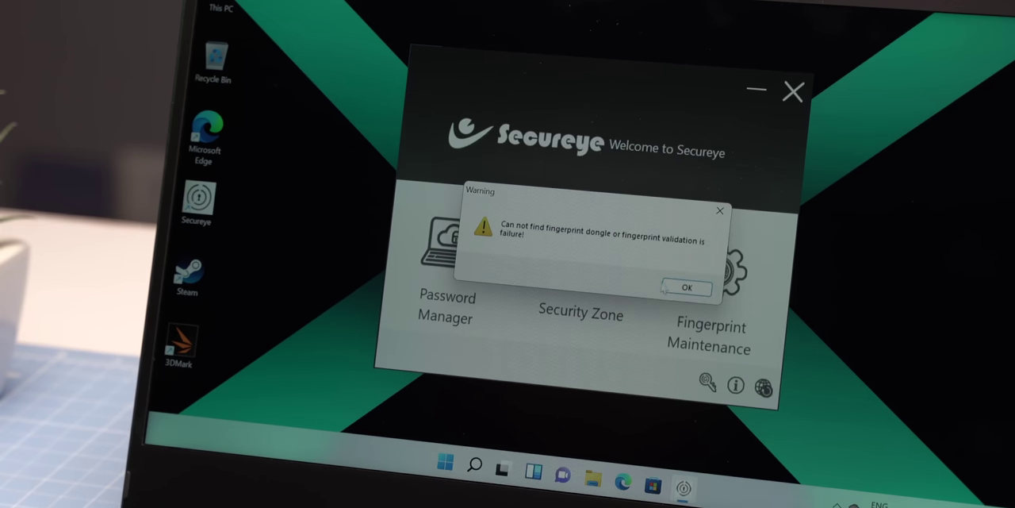
left_click(689, 289)
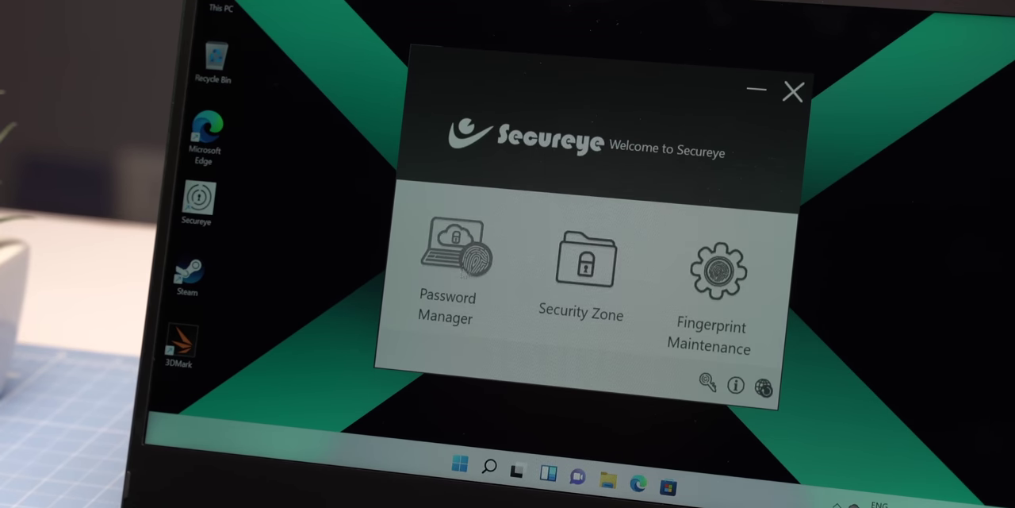